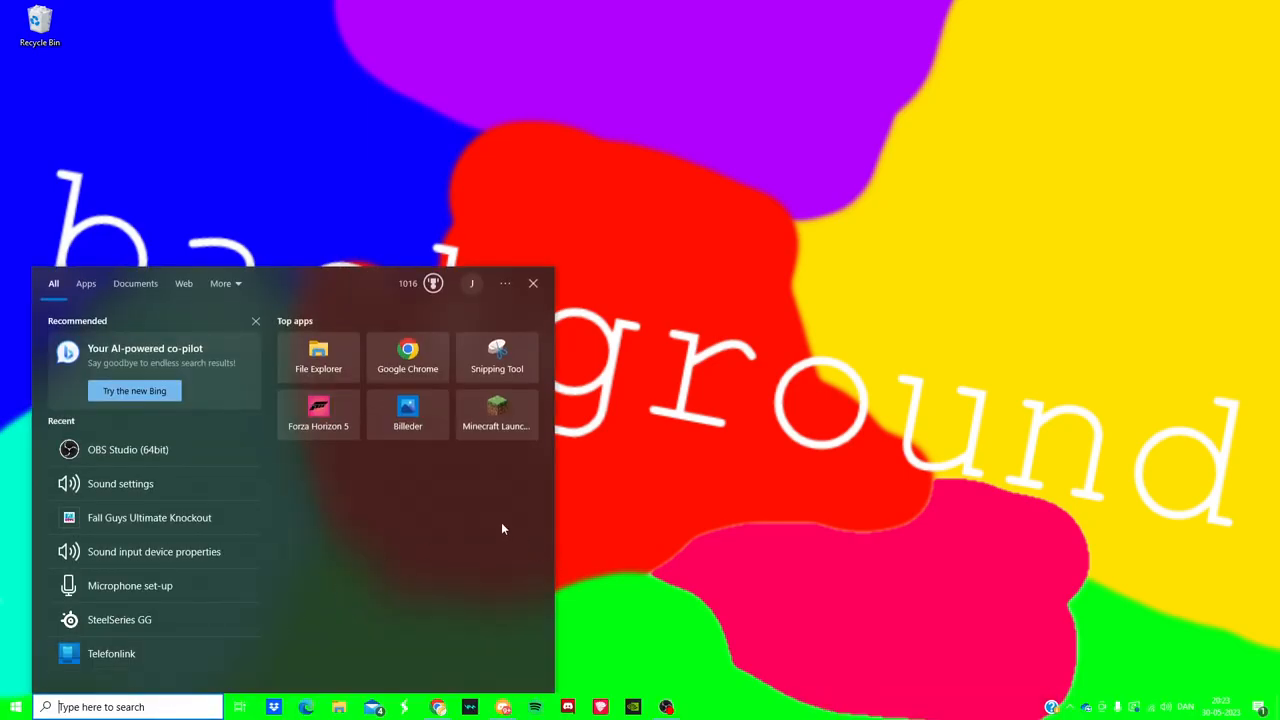
pyautogui.moveTo(497, 413)
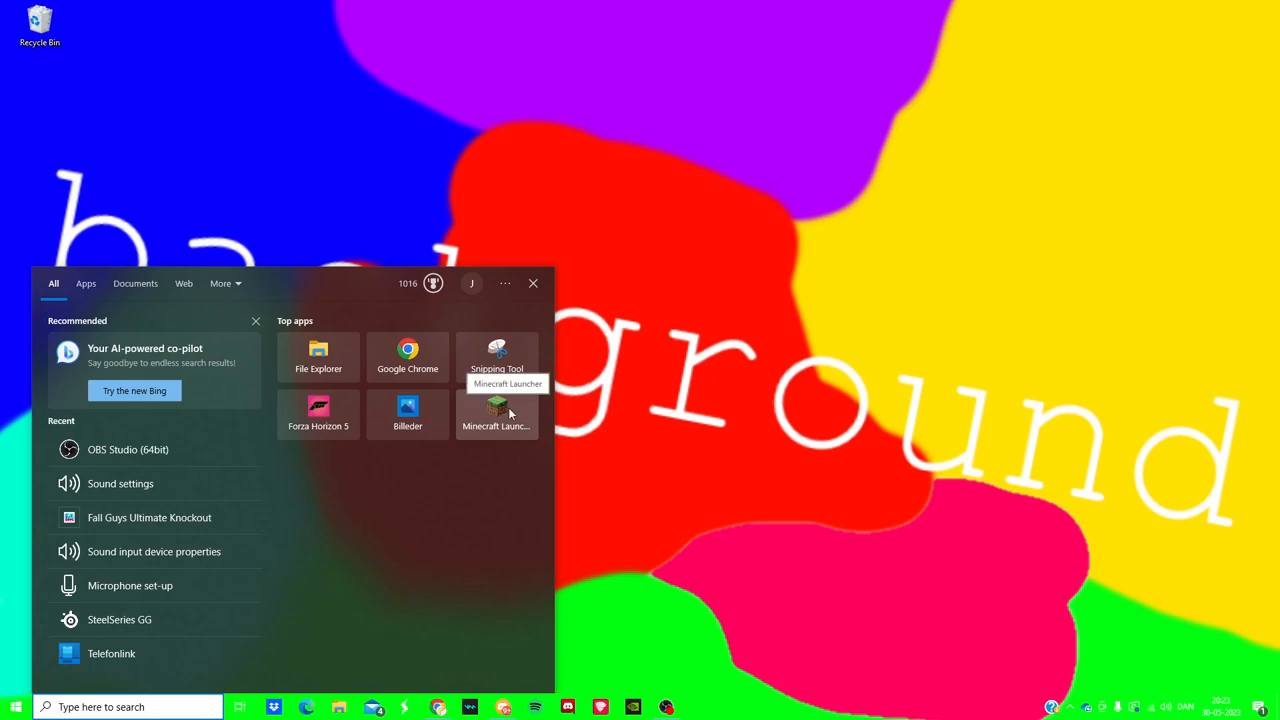
# Launch the Minecraft Launcher from the Top apps tile in the Start menu
pyautogui.click(497, 413)
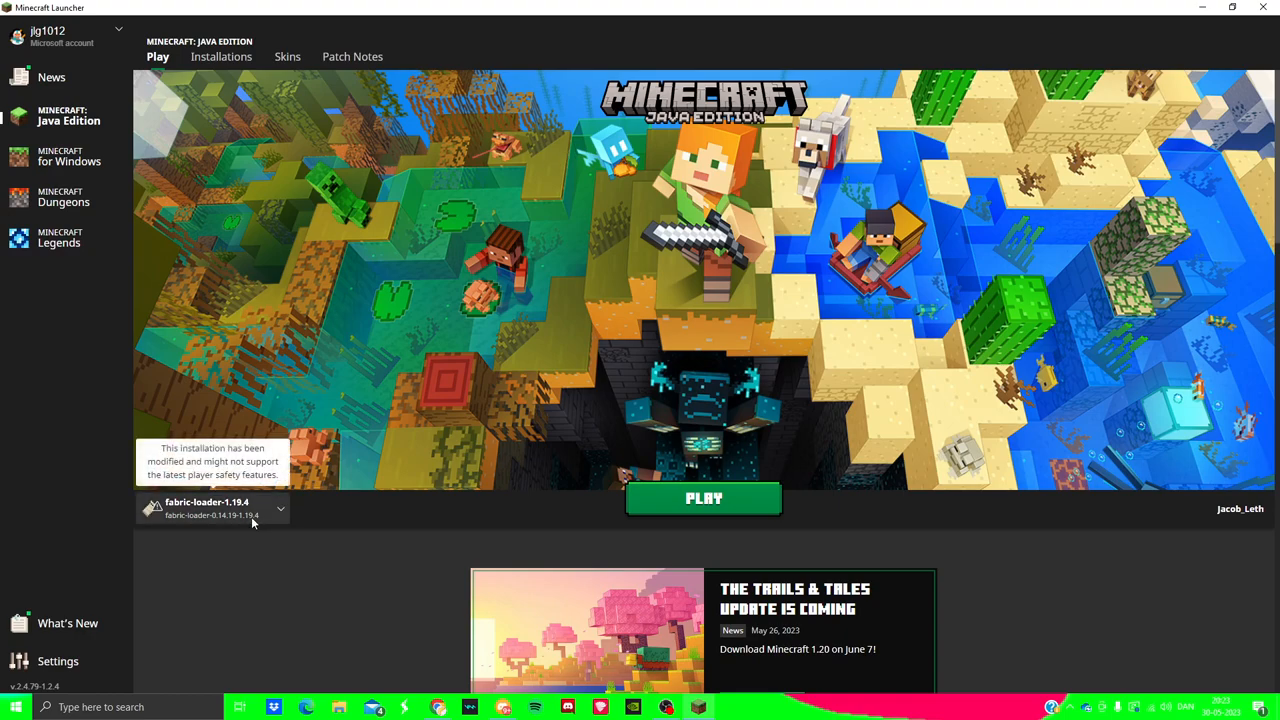
# Select the OptiFine 1.19.4 installation in place of fabric-loader-1.19.4
pyautogui.click(280, 509)
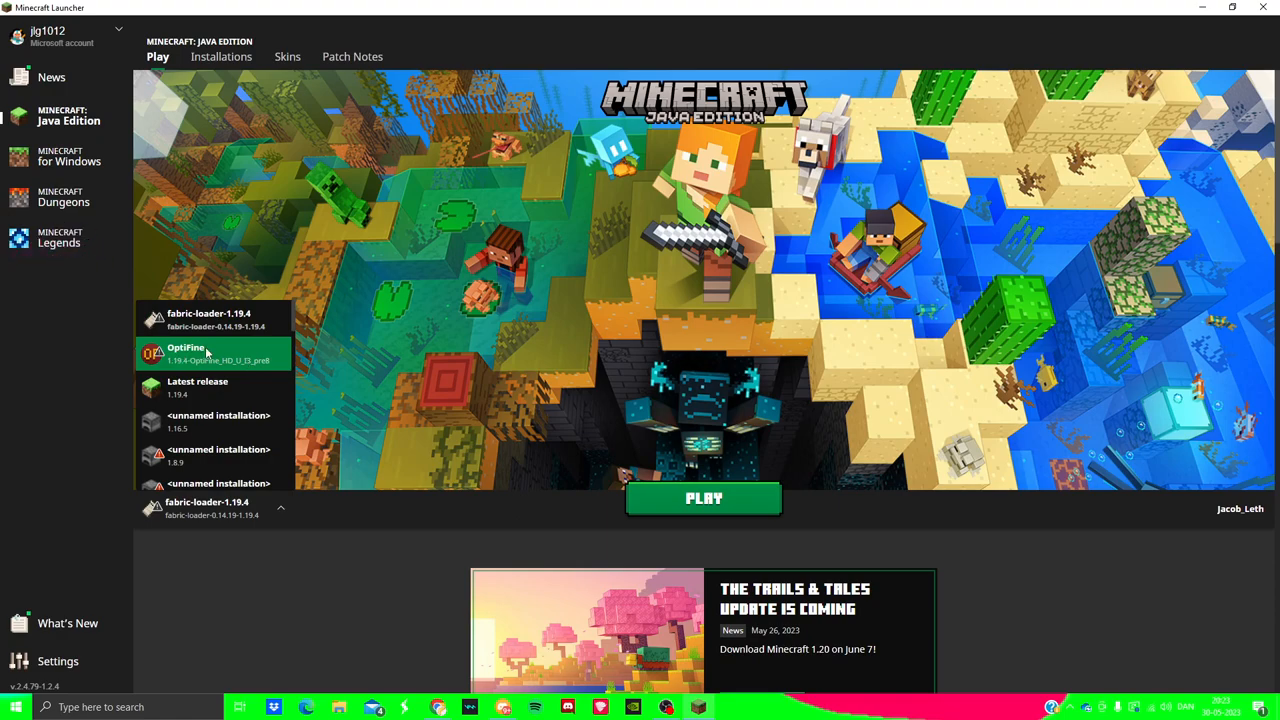
pyautogui.click(185, 353)
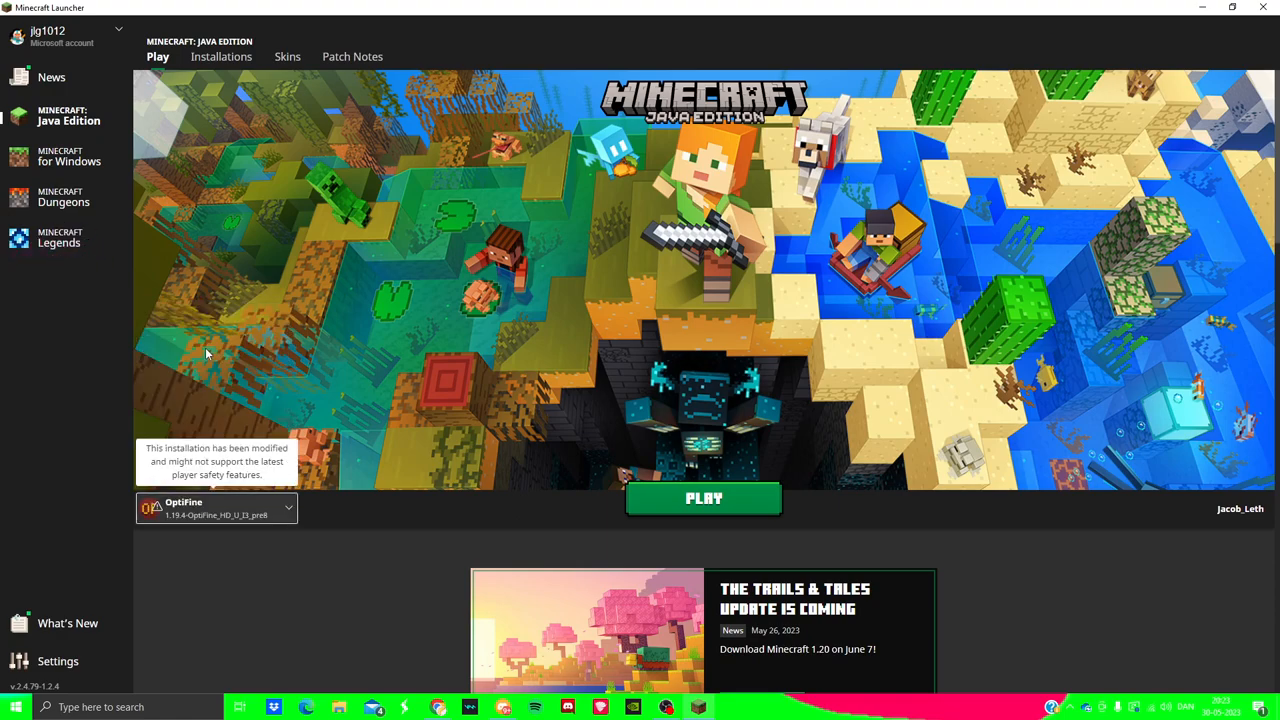
# Play Minecraft 1.19.4 with OptiFine and bring the game window's title menu forward
pyautogui.click(703, 498)
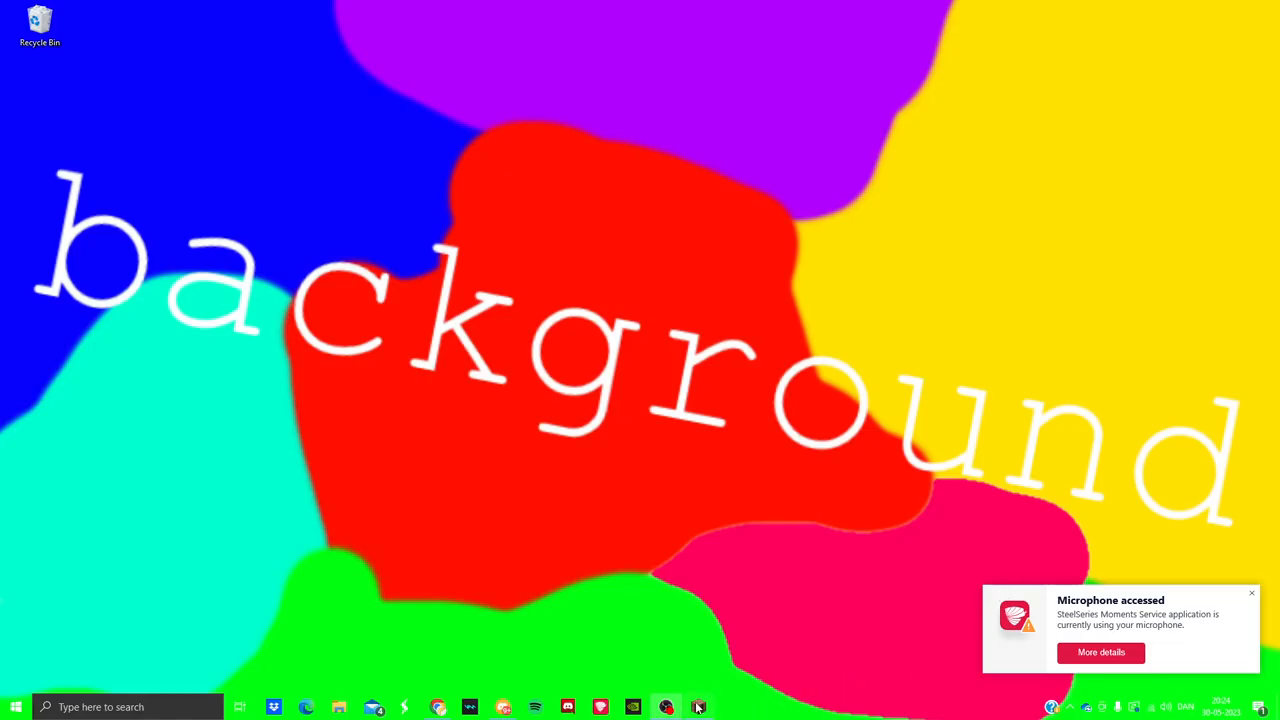
pyautogui.click(697, 707)
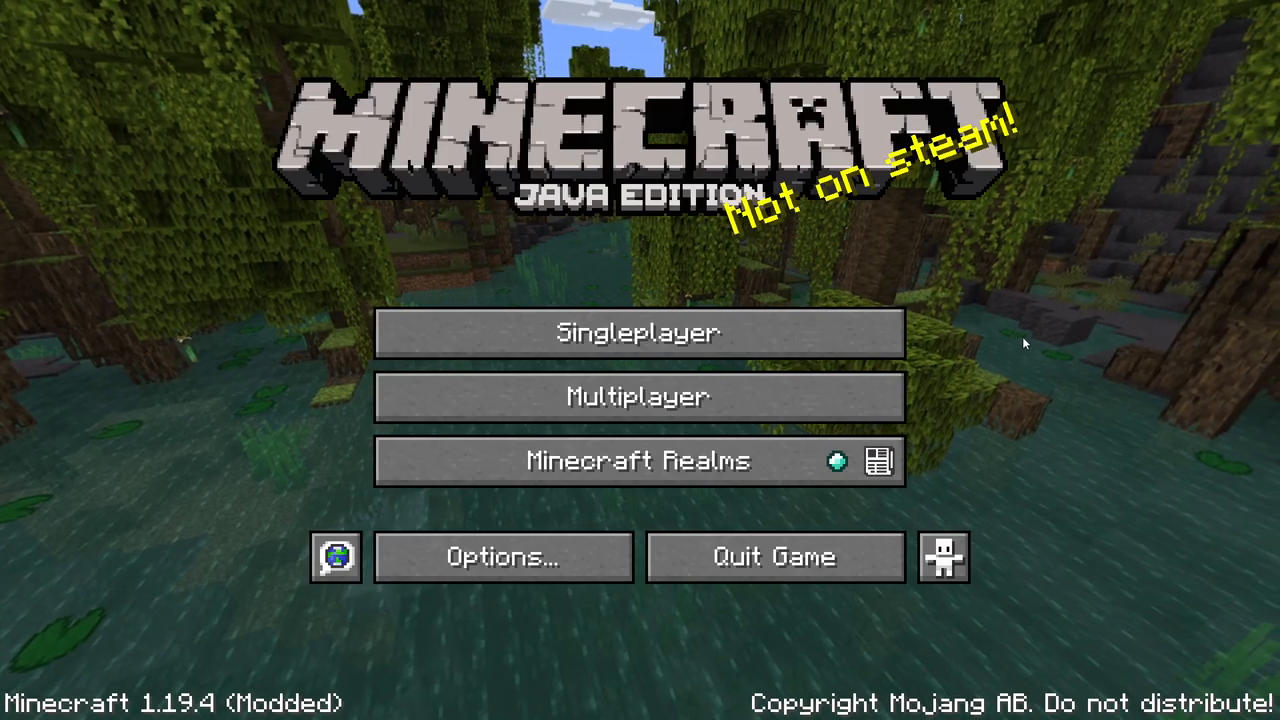